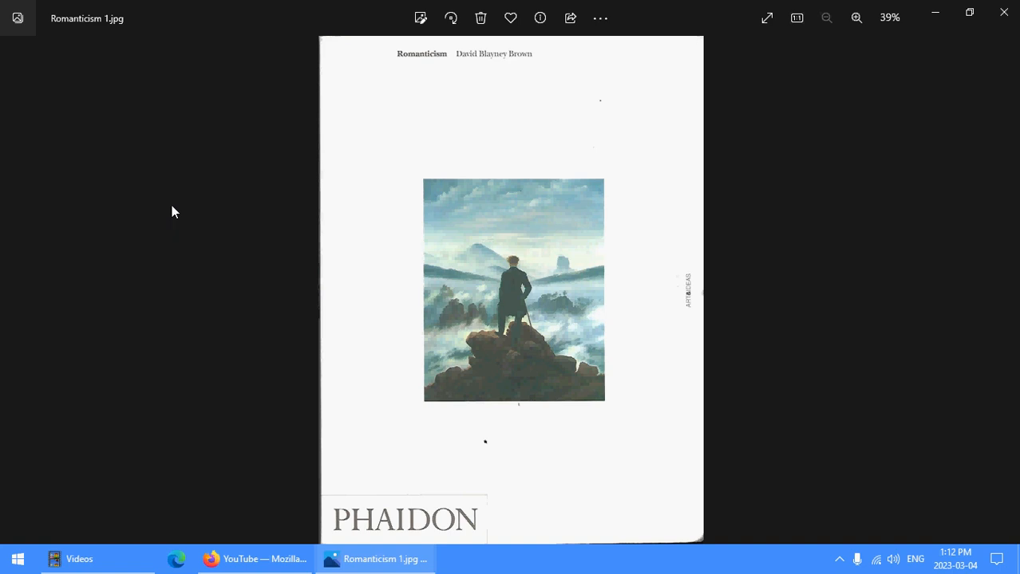
mouse_move(868, 195)
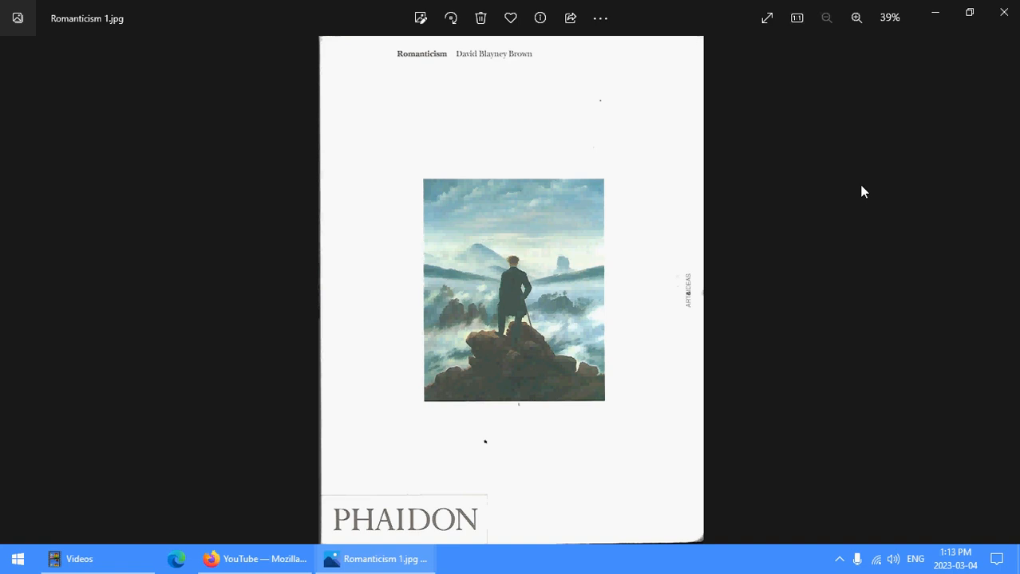
mouse_move(860, 185)
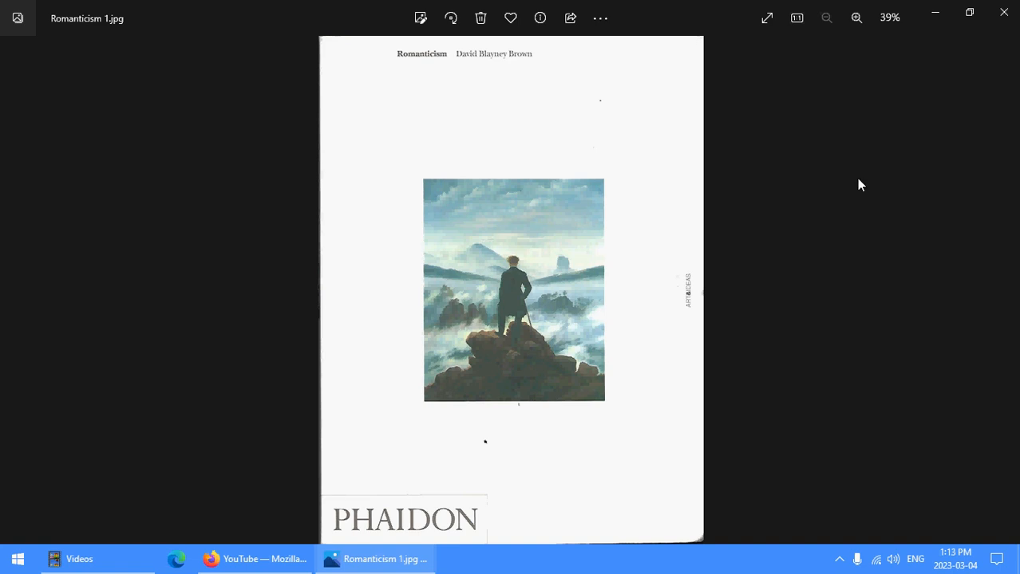
mouse_move(858, 180)
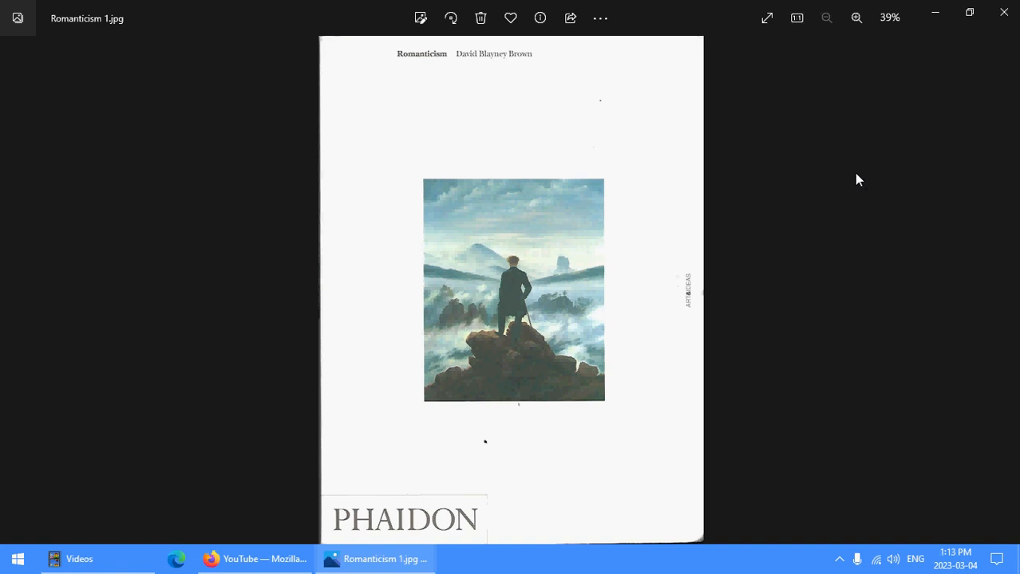
mouse_move(873, 174)
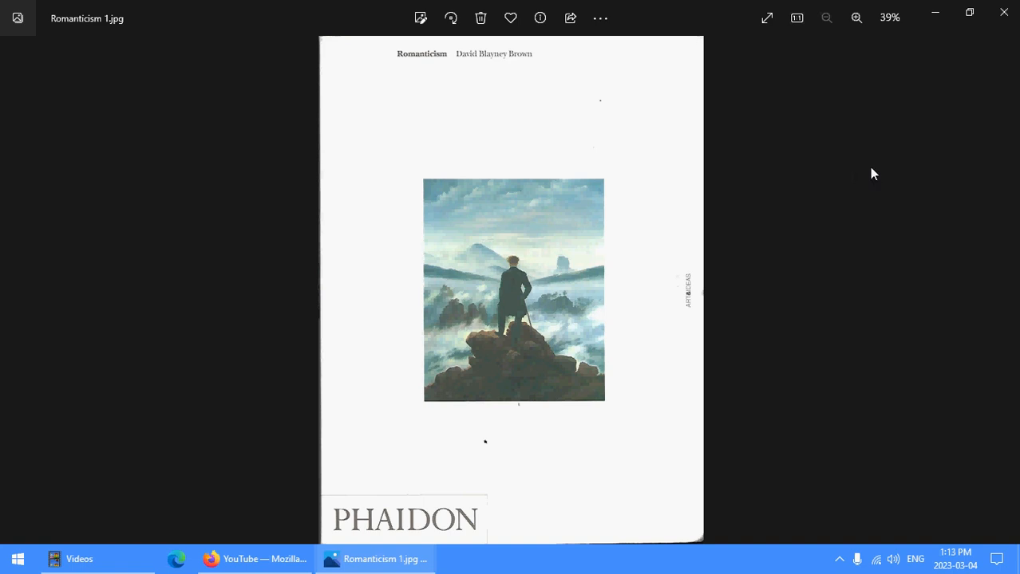
mouse_move(871, 167)
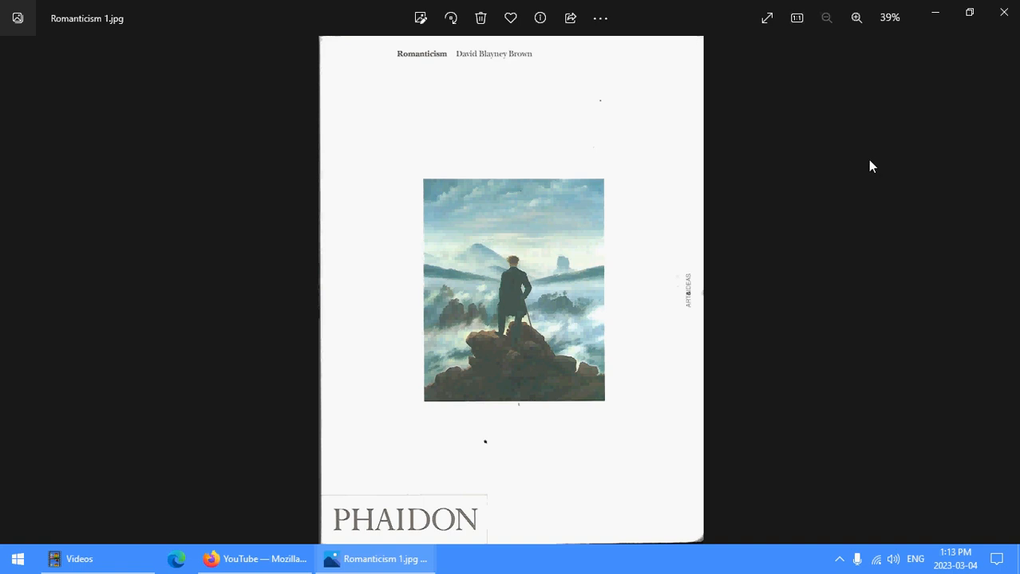
mouse_move(846, 194)
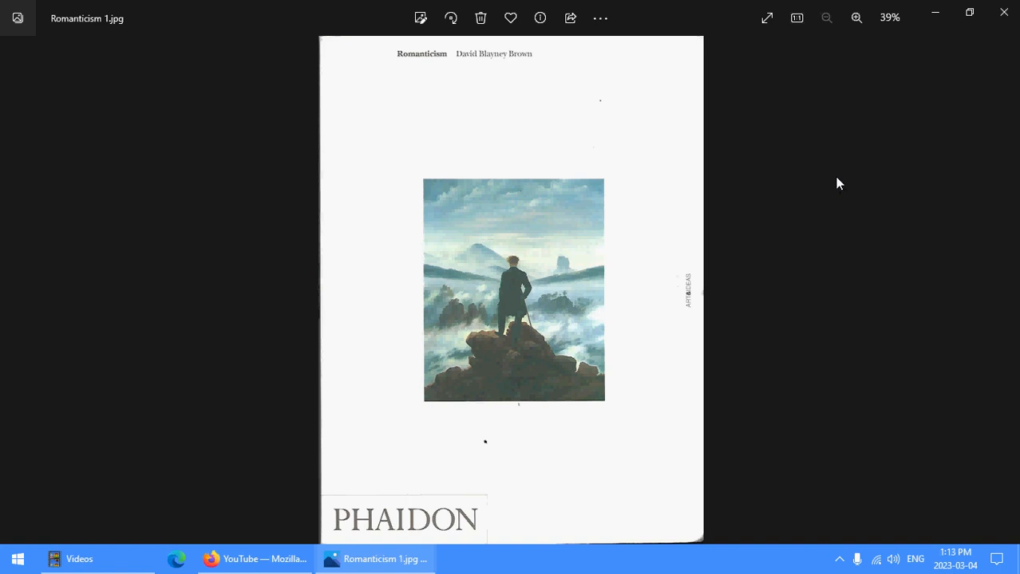
mouse_move(836, 180)
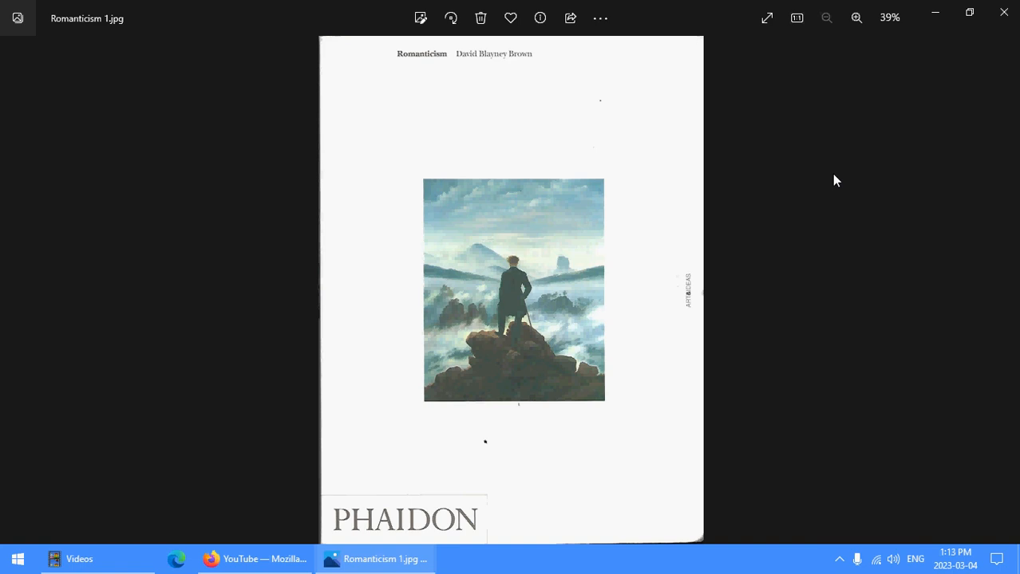
mouse_move(826, 185)
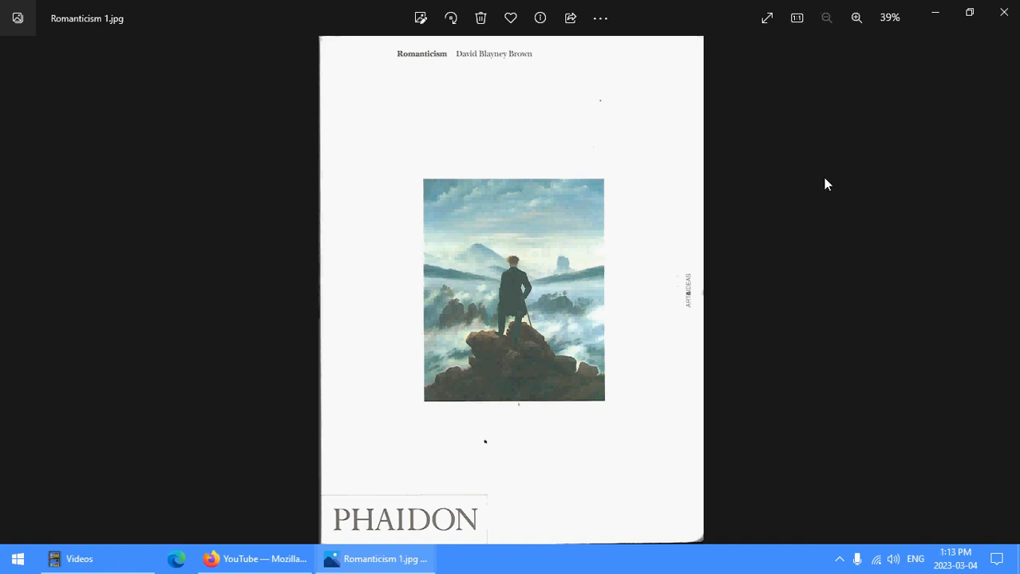
mouse_move(814, 176)
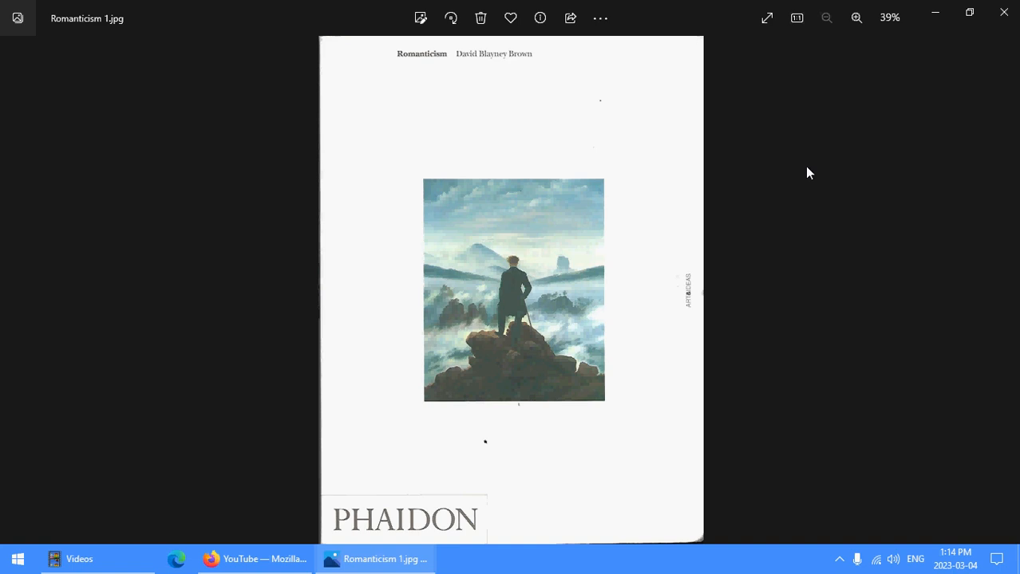
mouse_move(813, 175)
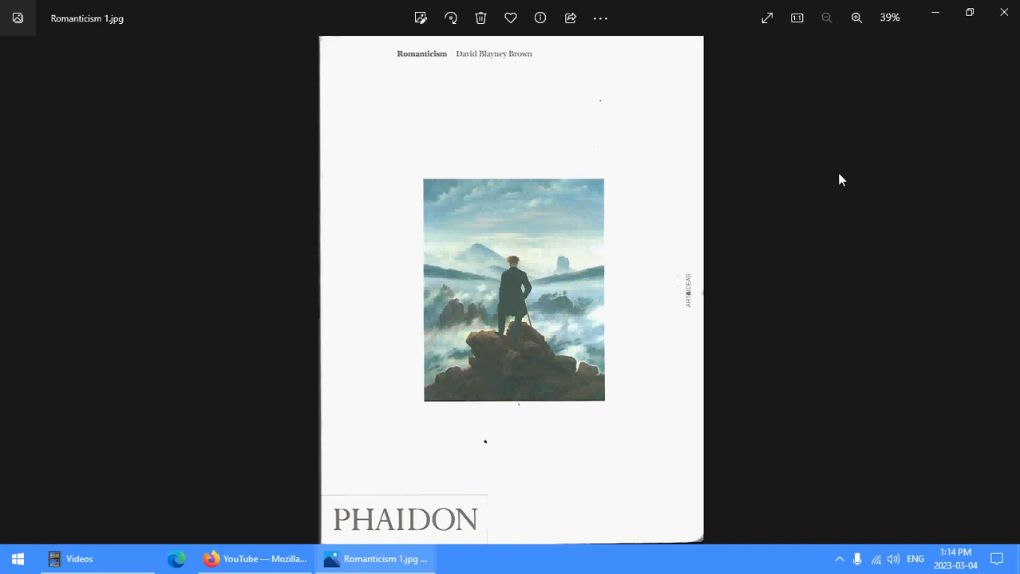
mouse_move(852, 162)
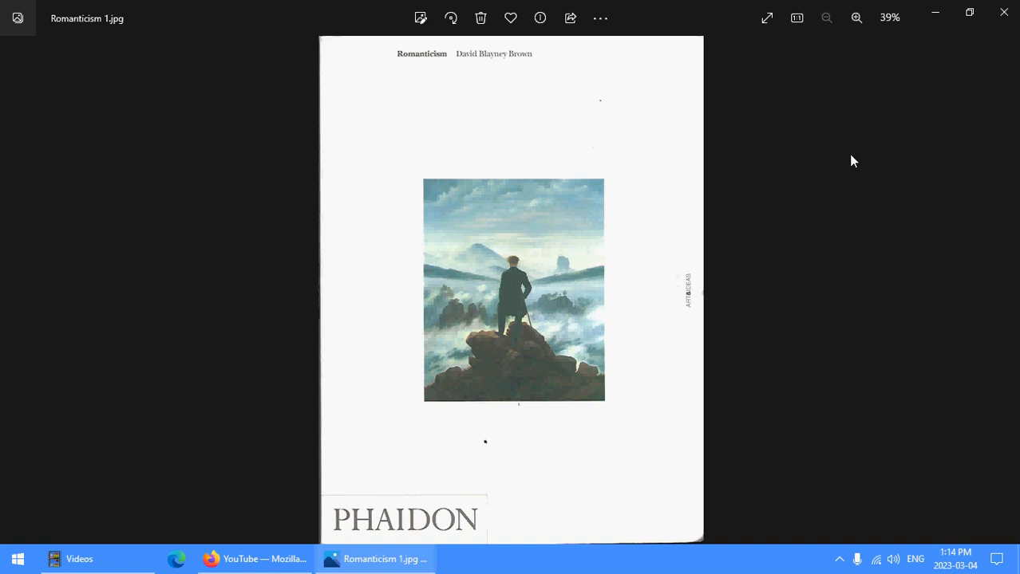
mouse_move(938, 229)
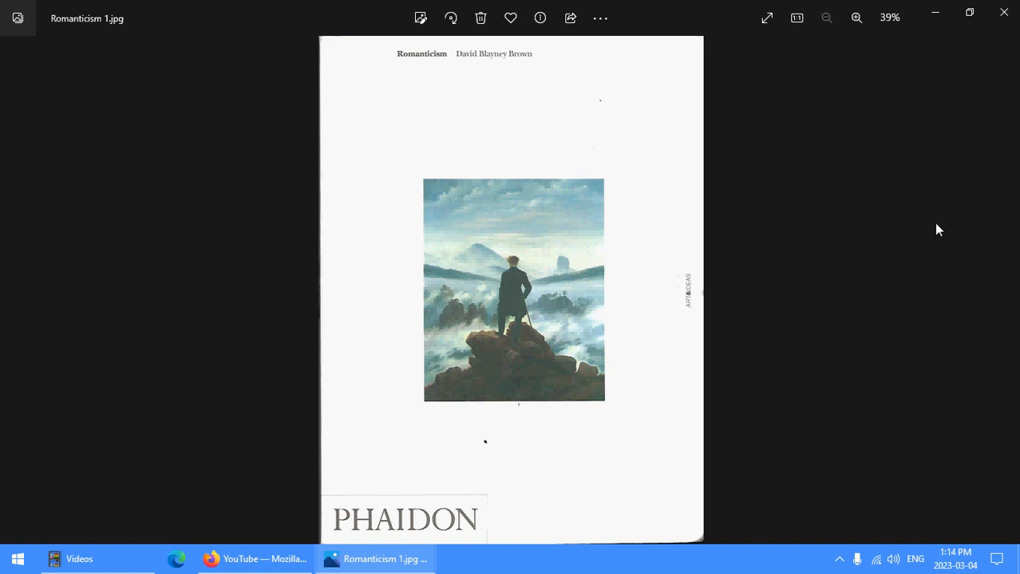
mouse_move(928, 211)
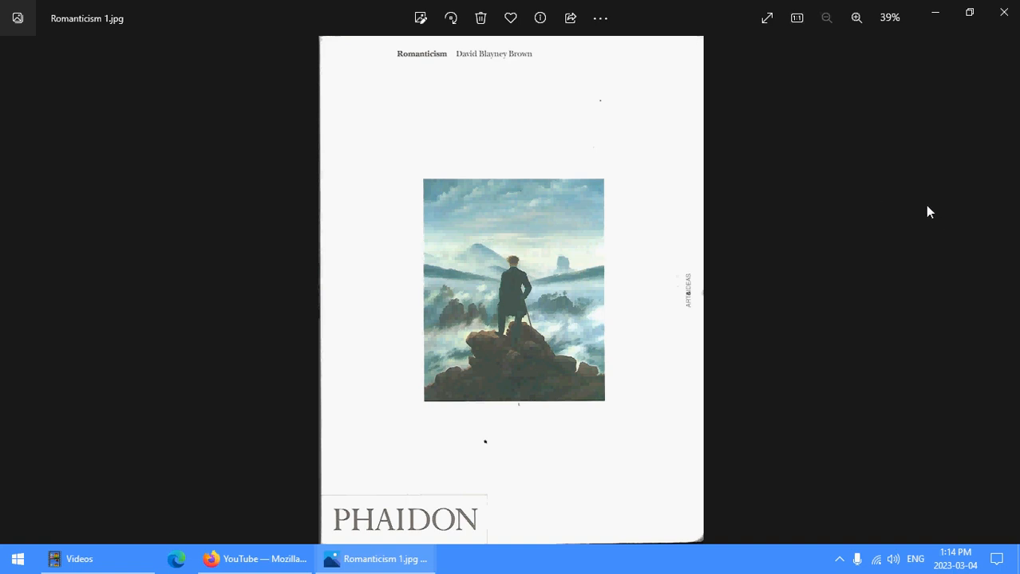
mouse_move(923, 192)
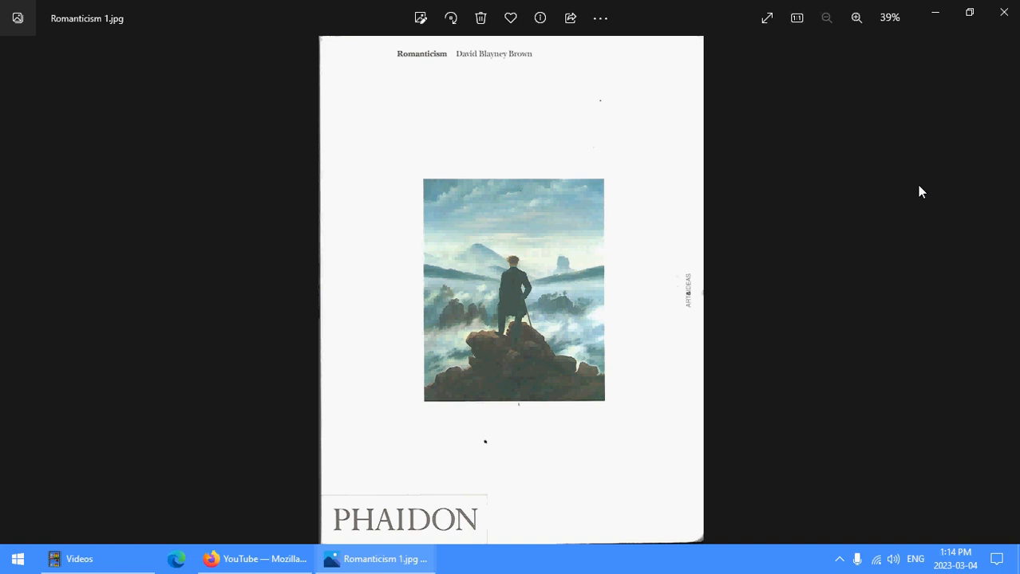
mouse_move(916, 186)
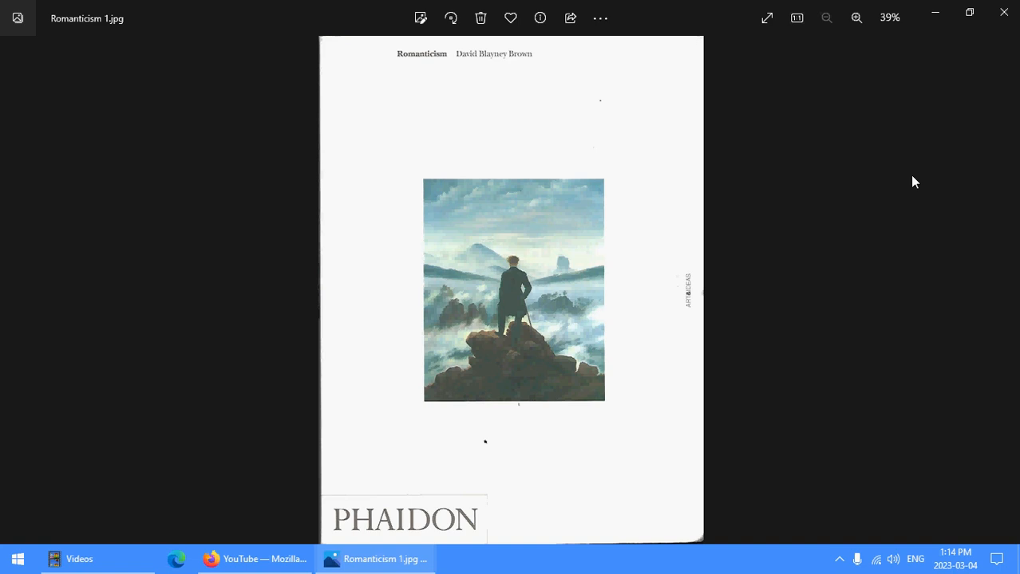
mouse_move(932, 204)
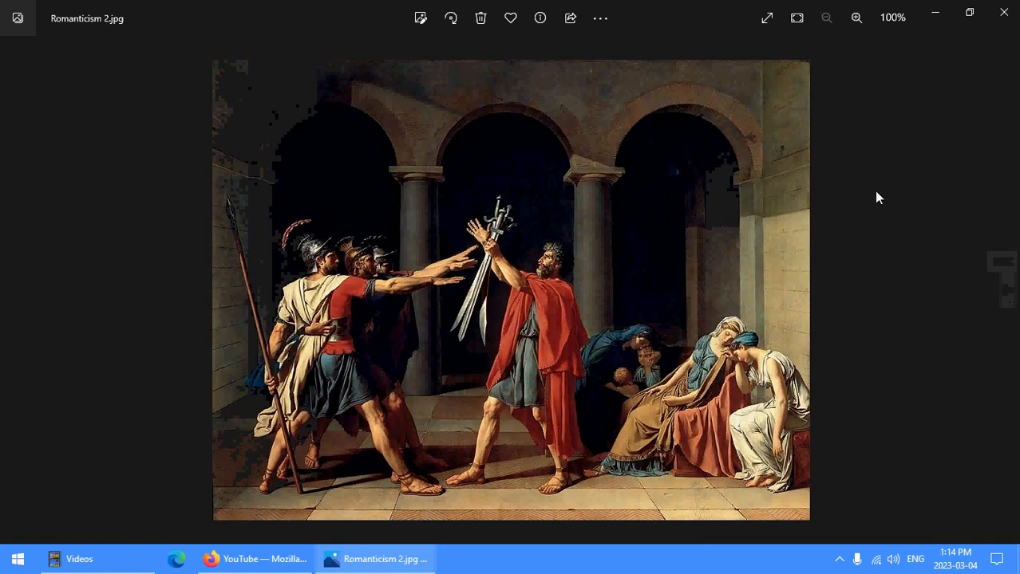
mouse_move(886, 213)
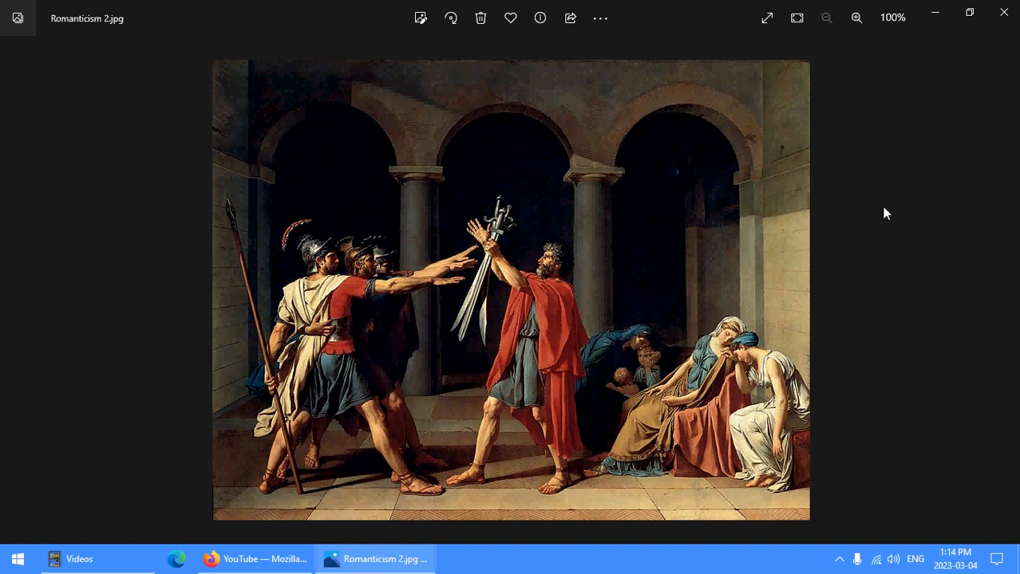
mouse_move(1006, 290)
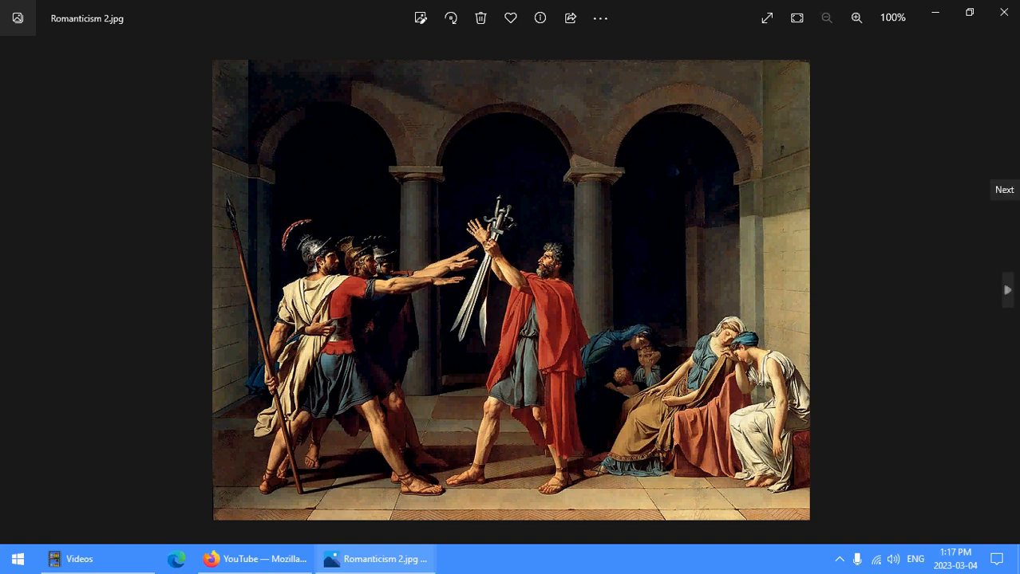
mouse_move(963, 183)
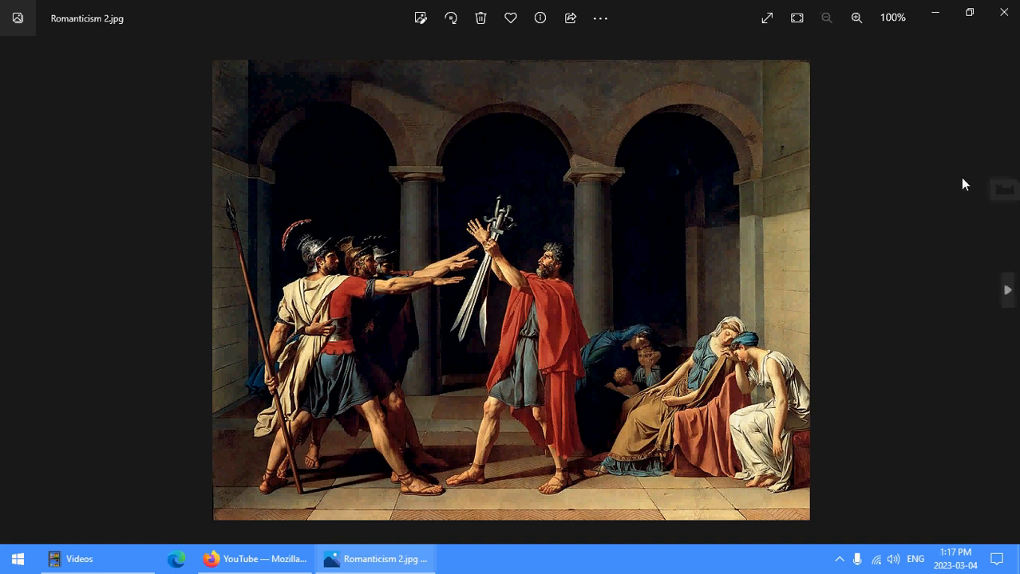
mouse_move(919, 213)
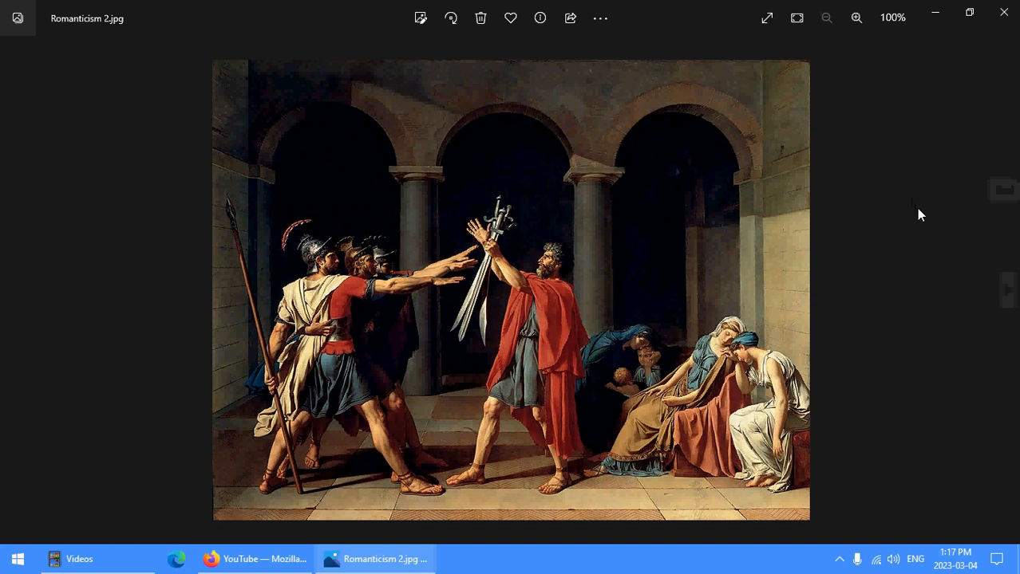
mouse_move(887, 254)
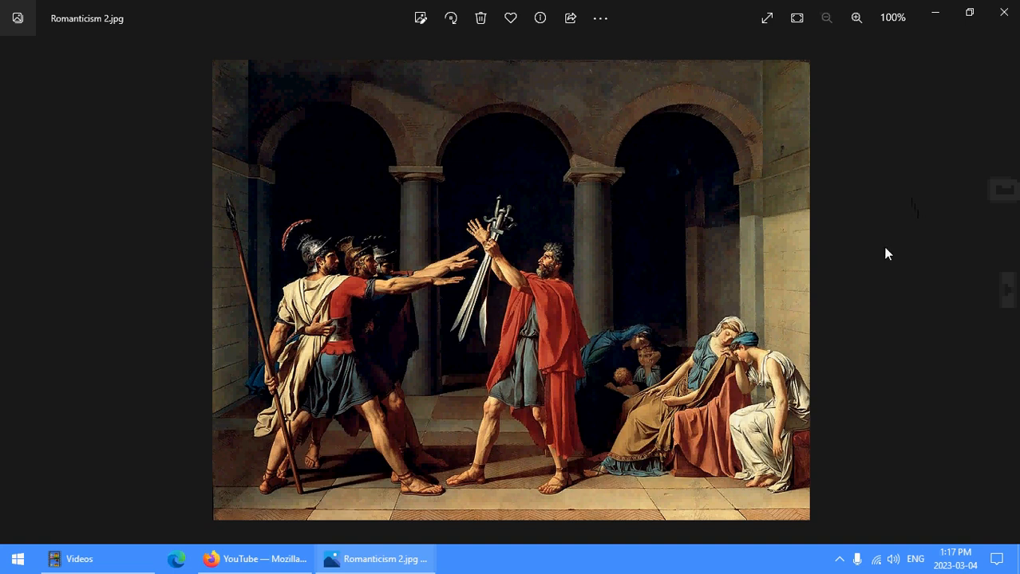
mouse_move(929, 159)
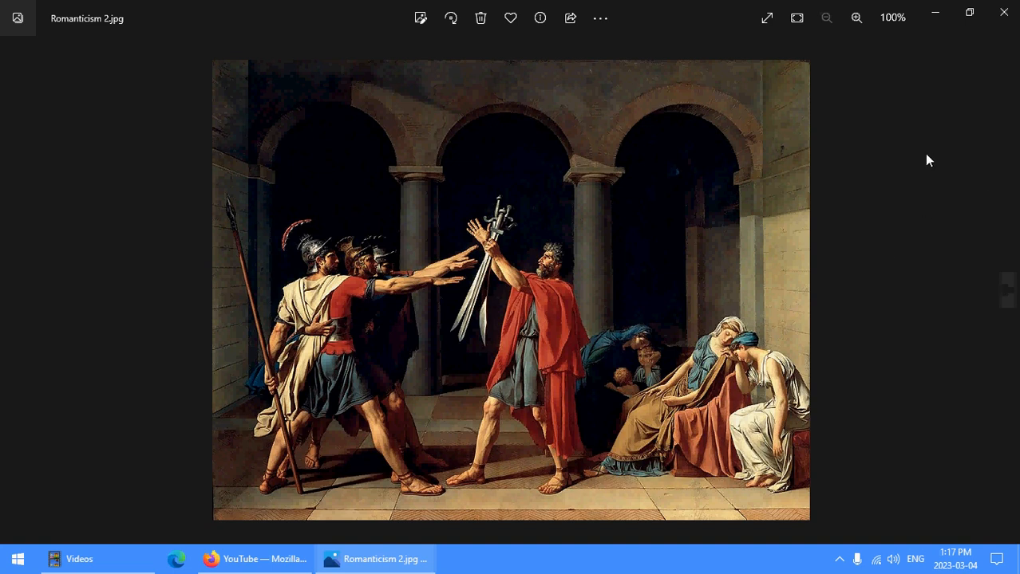
mouse_move(1007, 294)
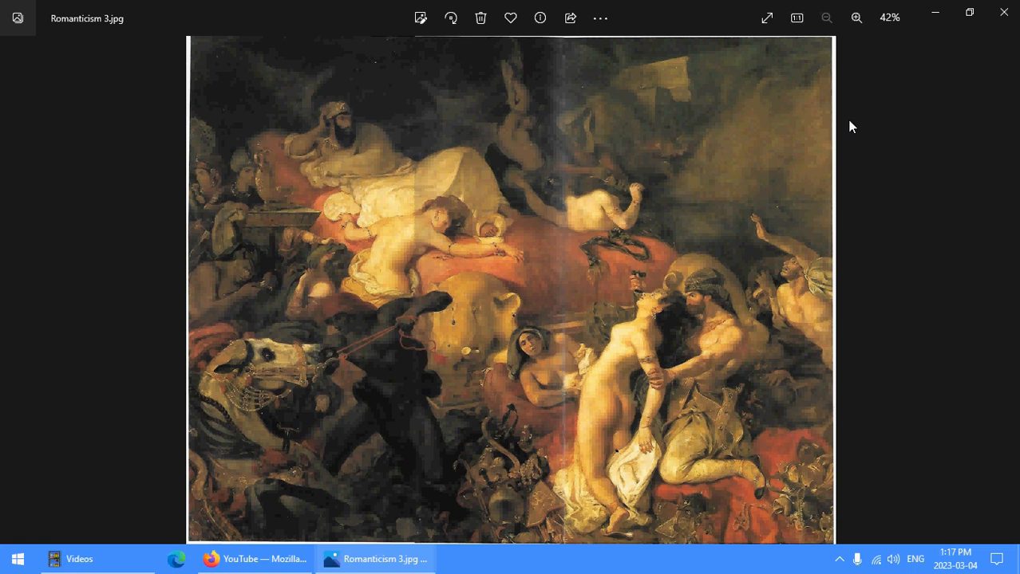
mouse_move(951, 233)
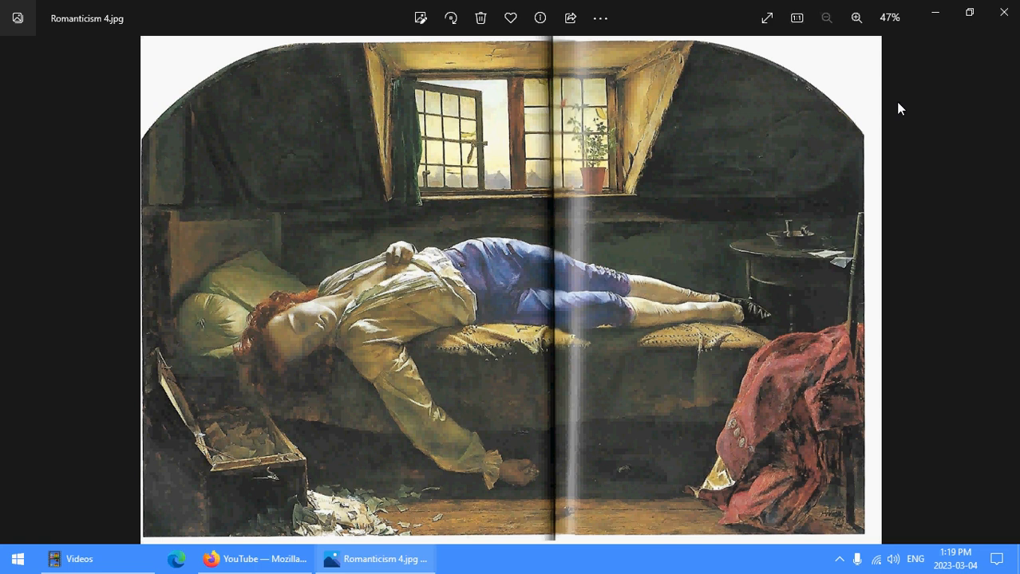
mouse_move(947, 128)
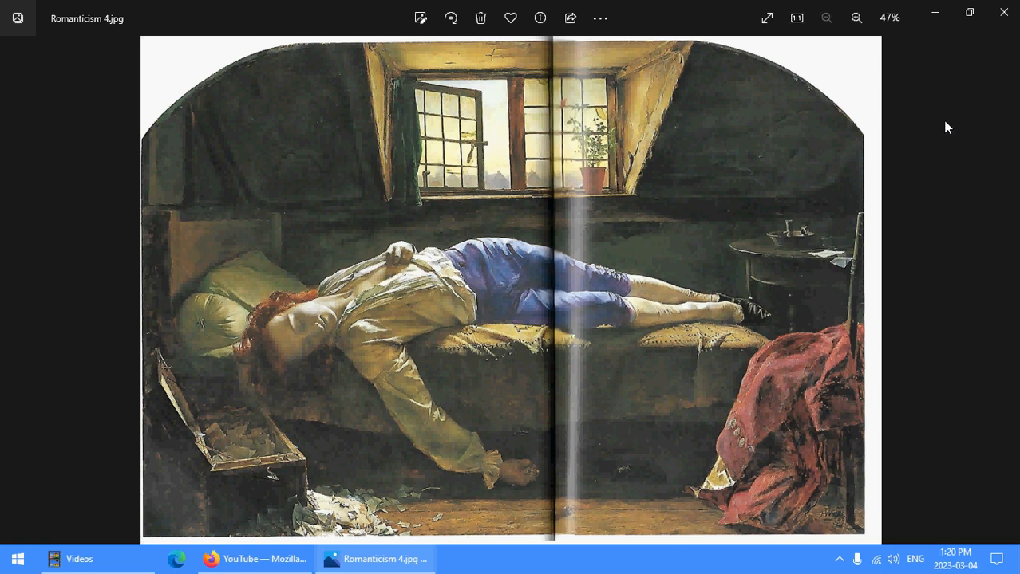
mouse_move(949, 141)
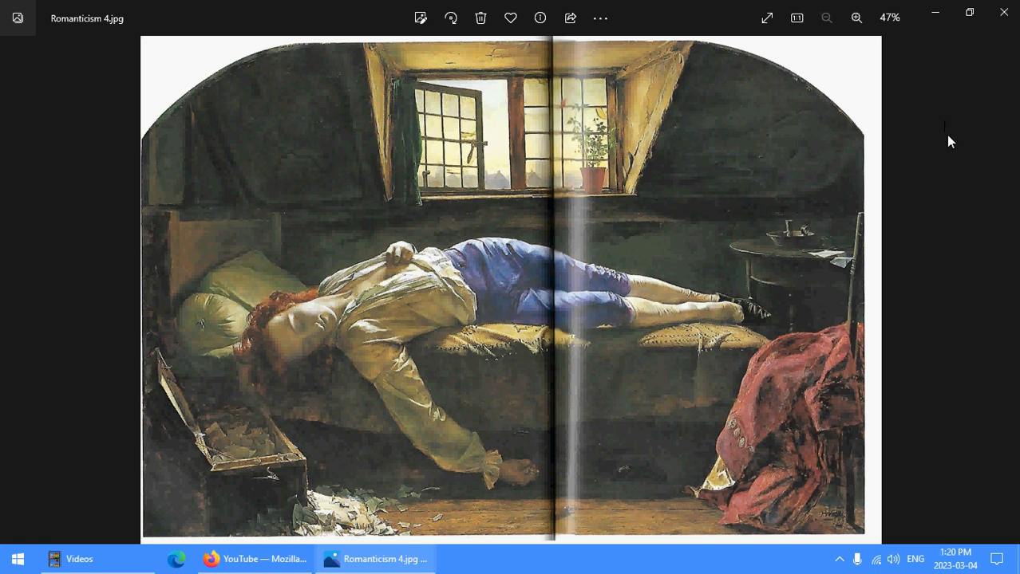
mouse_move(814, 172)
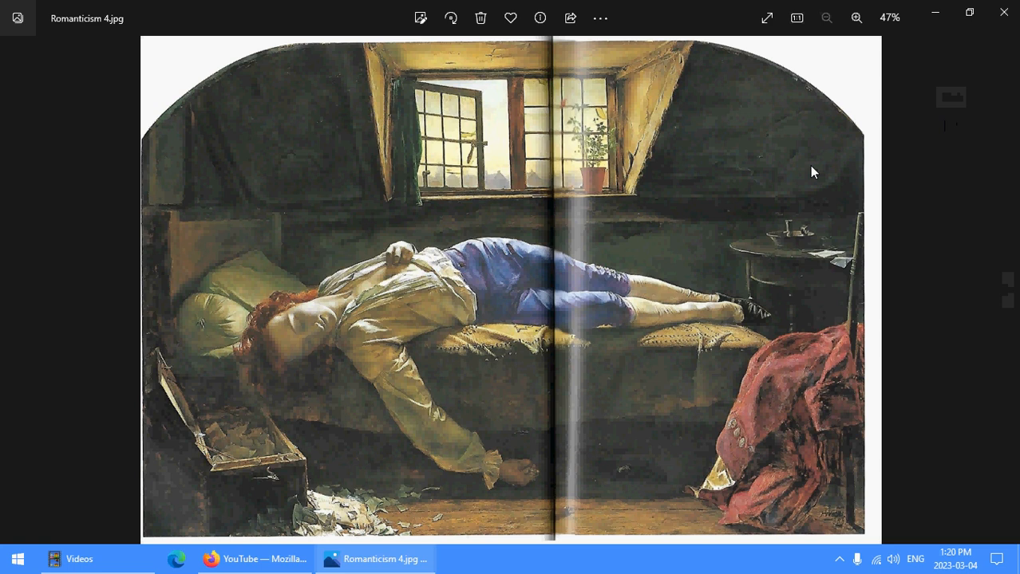
mouse_move(823, 178)
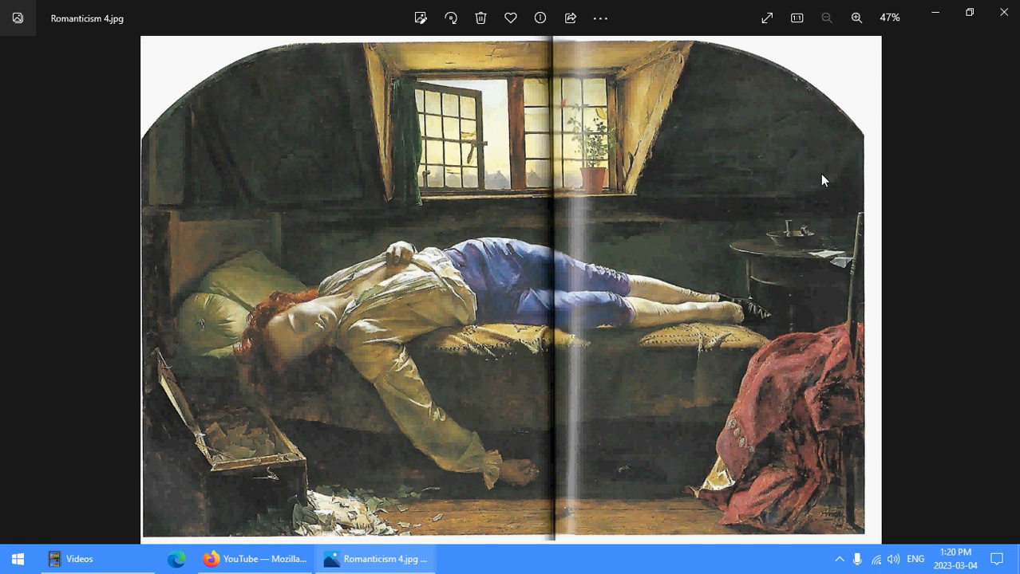
mouse_move(814, 183)
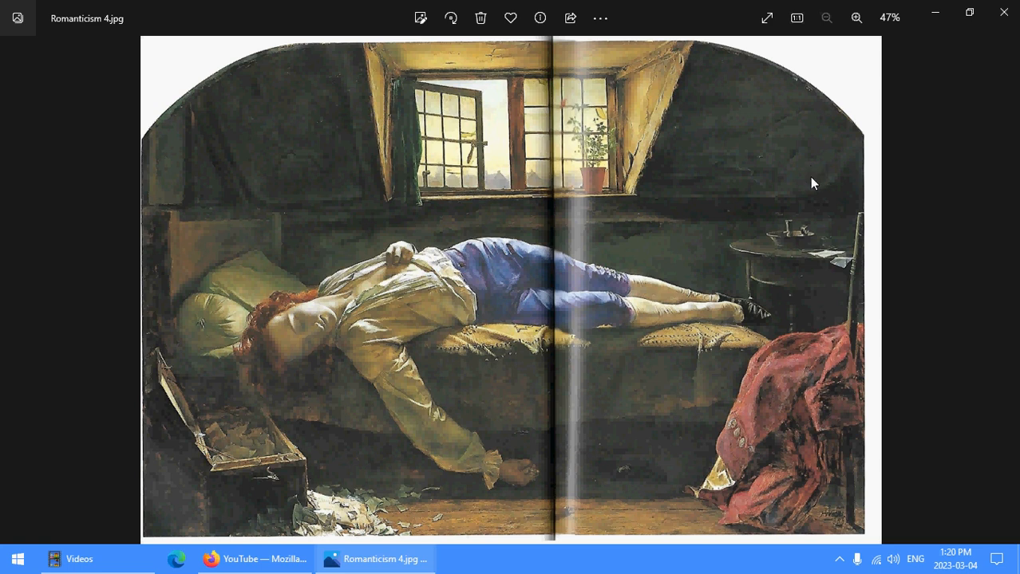
mouse_move(860, 254)
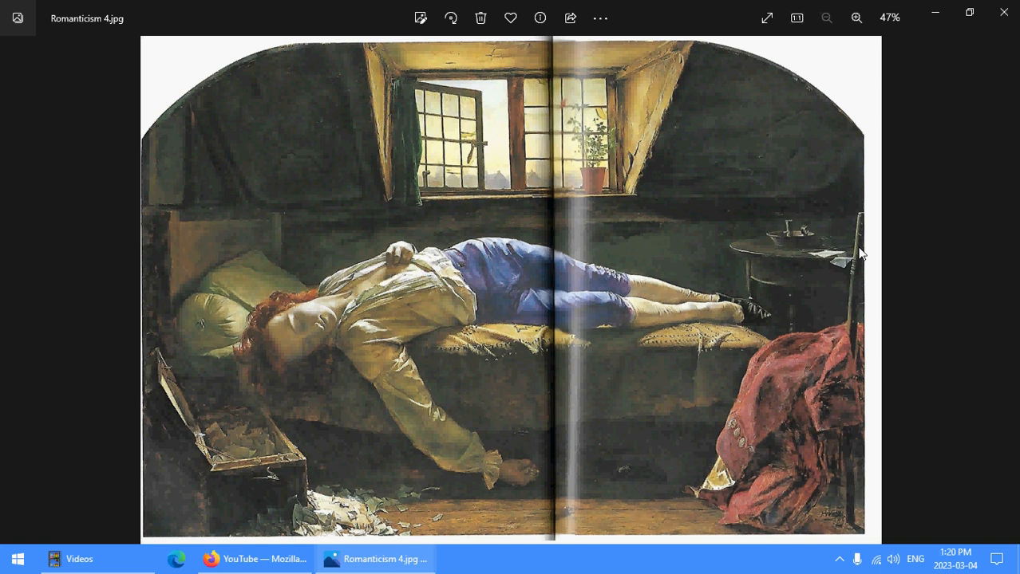
mouse_move(1005, 365)
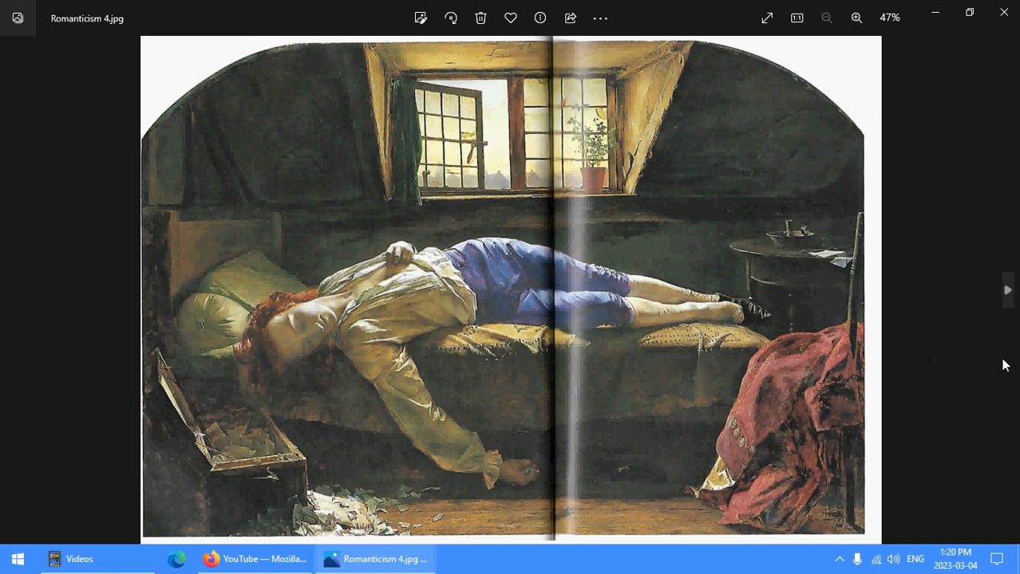
- Advance from Romanticism 4.jpg to Romanticism 5.jpg, the stormy snowstorm over mountains
click(1006, 291)
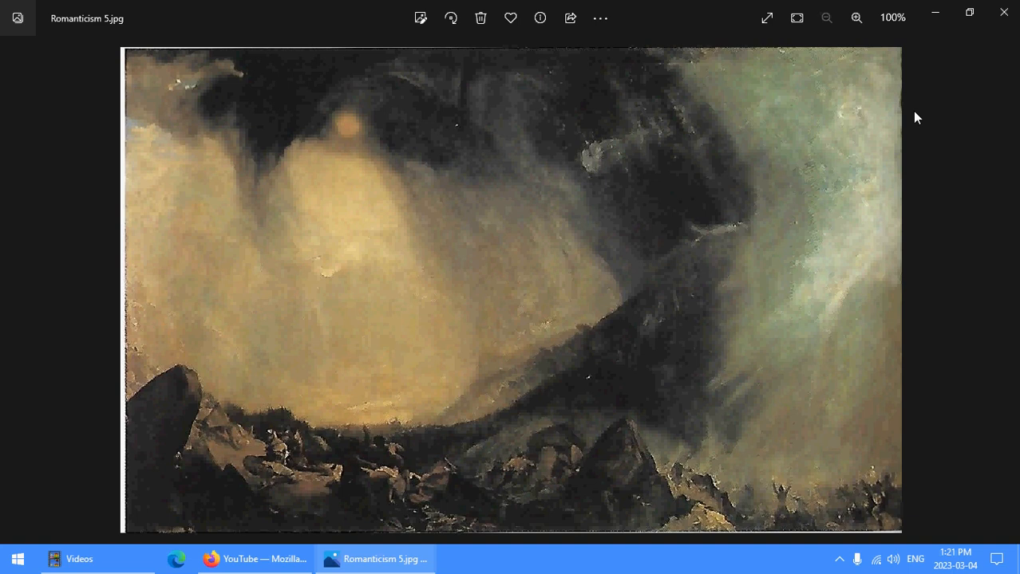
mouse_move(925, 203)
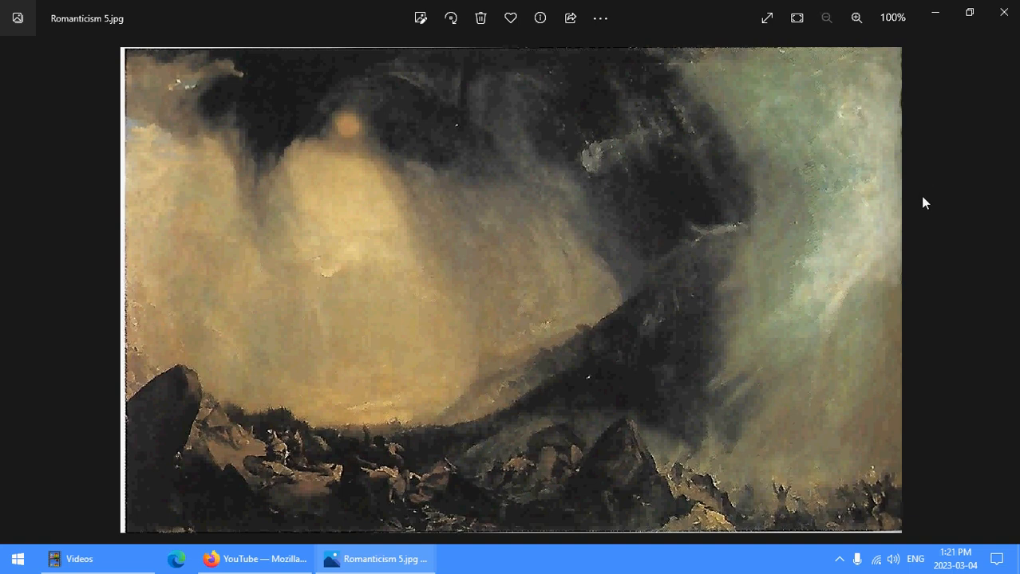
mouse_move(912, 215)
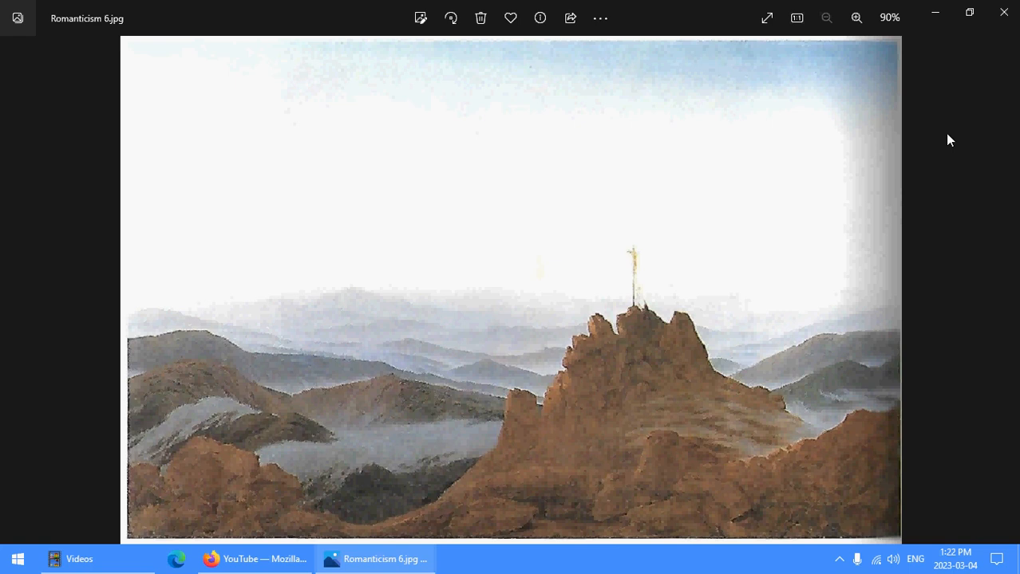
- Advance from the stormy mountain scene to the next scanned Romanticism page
click(1005, 290)
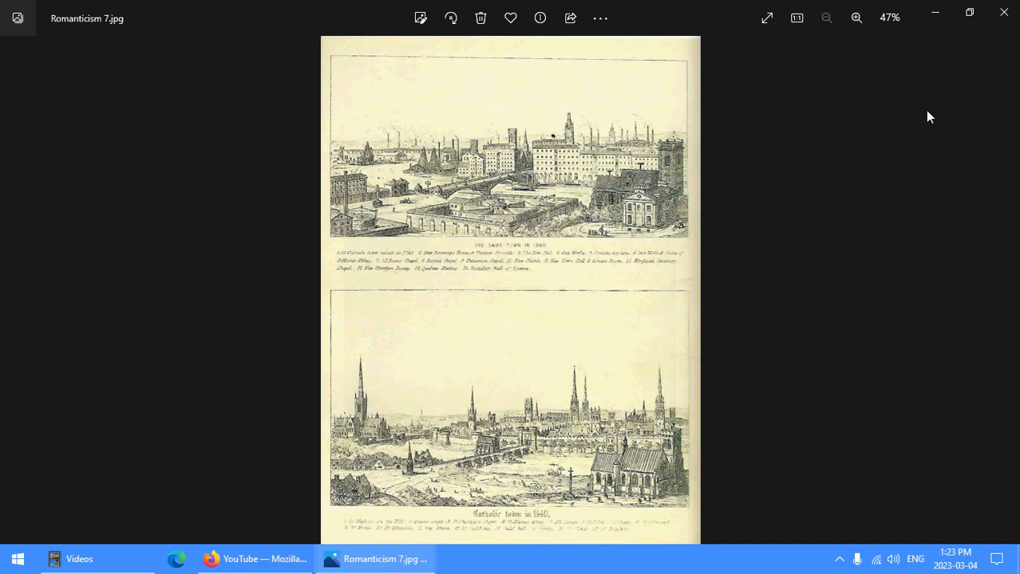
mouse_move(986, 295)
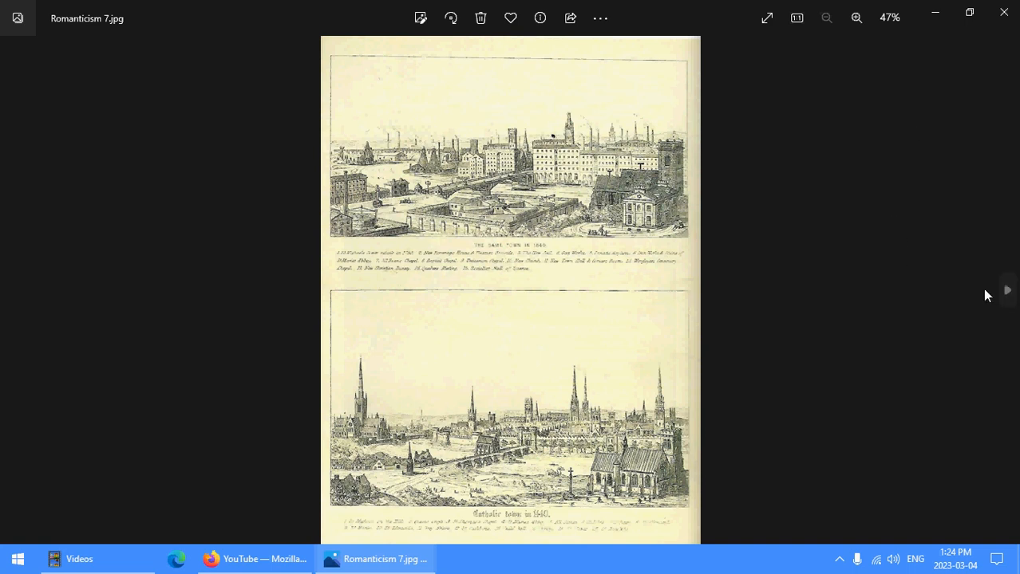
- Advance through Romanticism 8.jpg to Romanticism 9.jpg, the illuminated page with flaming figures
click(1007, 290)
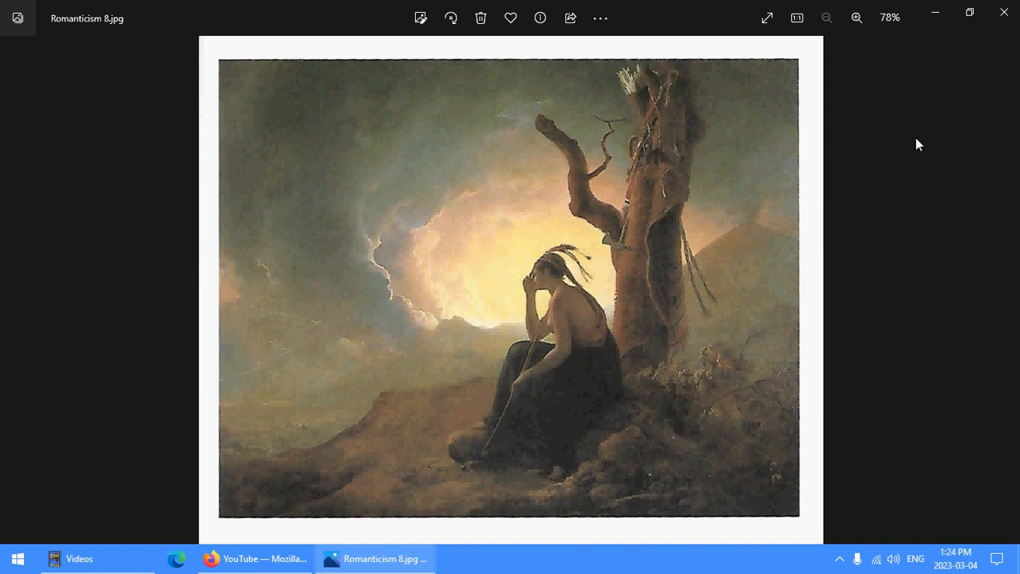
mouse_move(983, 214)
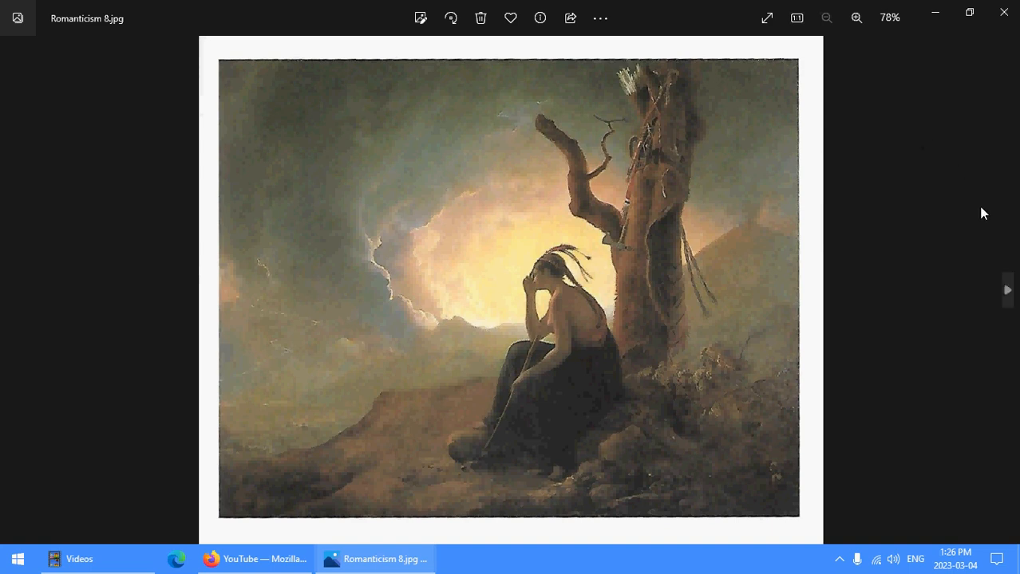
click(1006, 291)
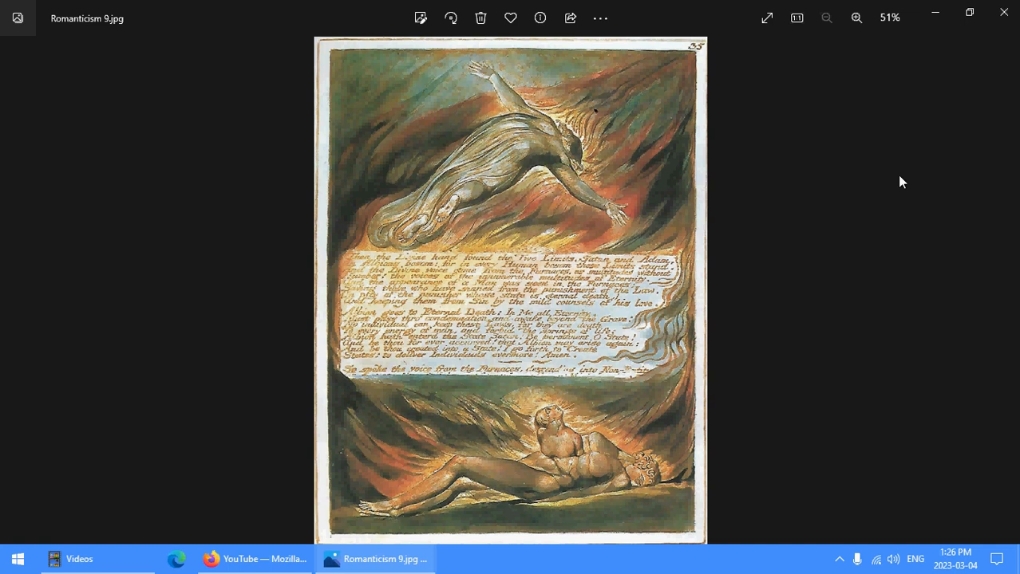
mouse_move(913, 193)
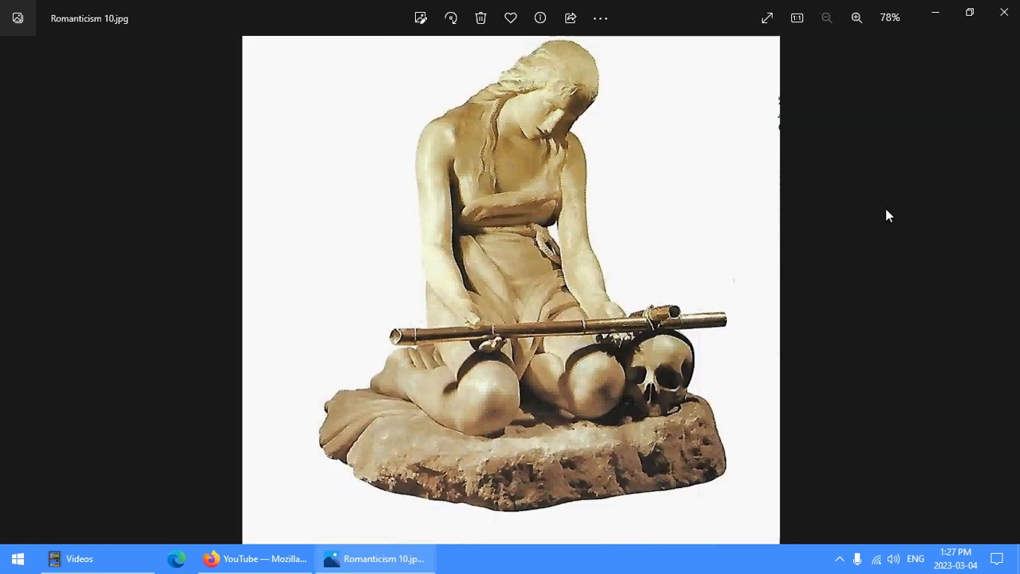
mouse_move(900, 225)
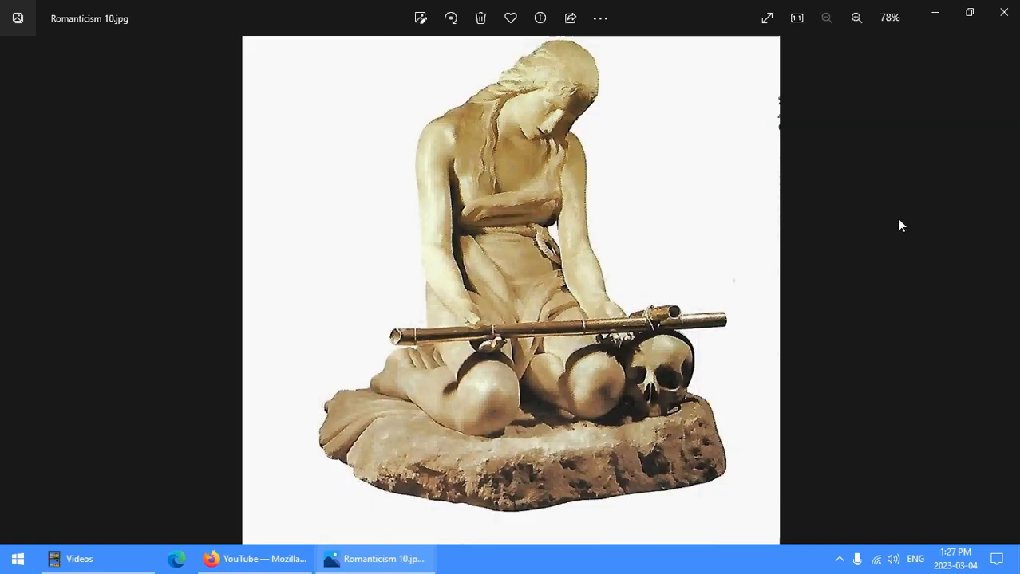